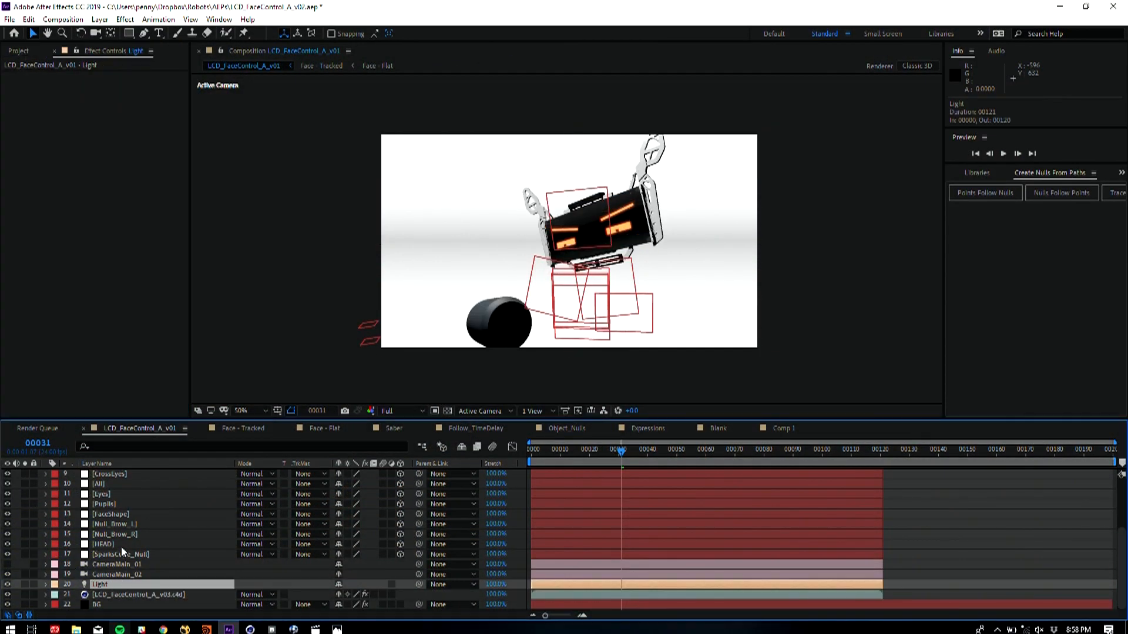
Select the LCD_FaceControl_A_v03.c4d layer, turn on layer outlines, and unhide the shy null layers
left_click(149, 595)
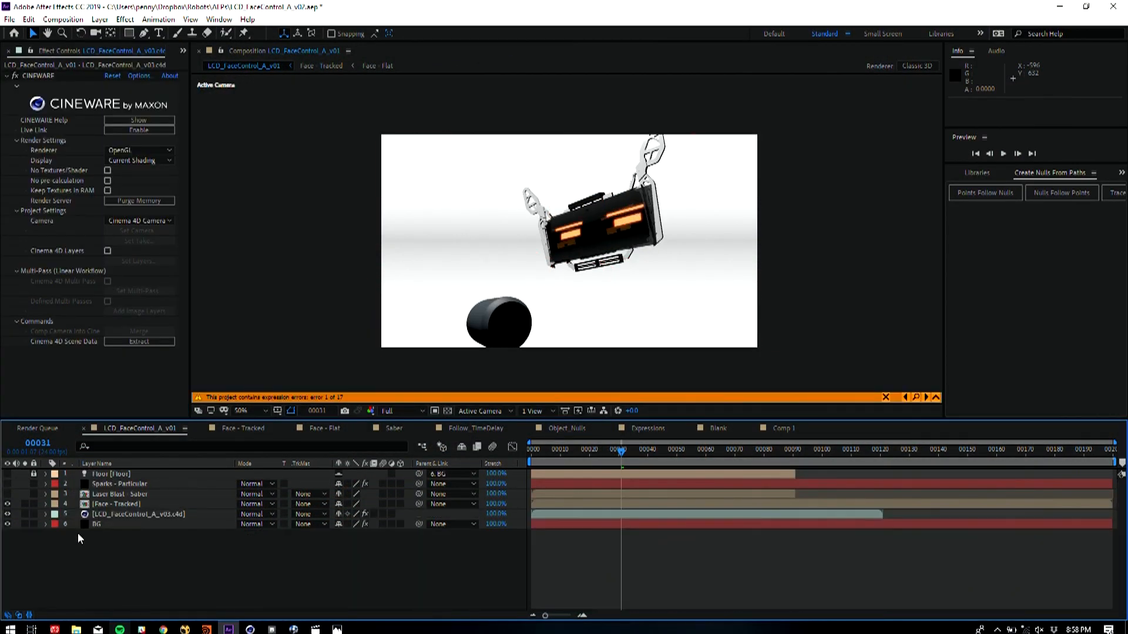
left_click(129, 514)
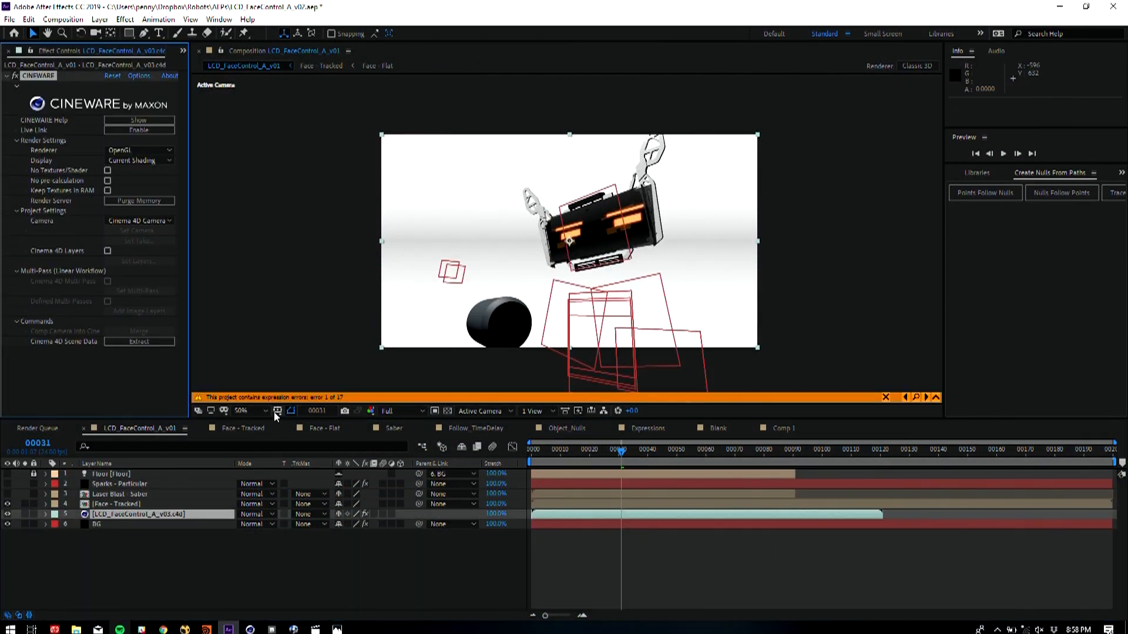
left_click(46, 513)
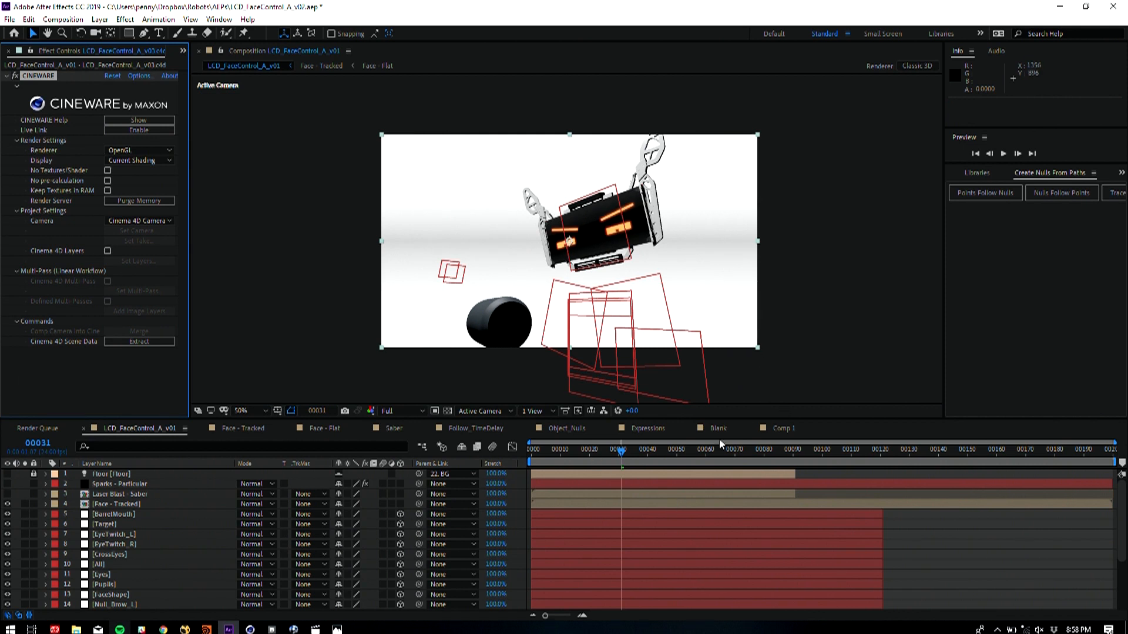
Move the current-time indicator to frame 106 to check the nulls track the face
left_click(777, 450)
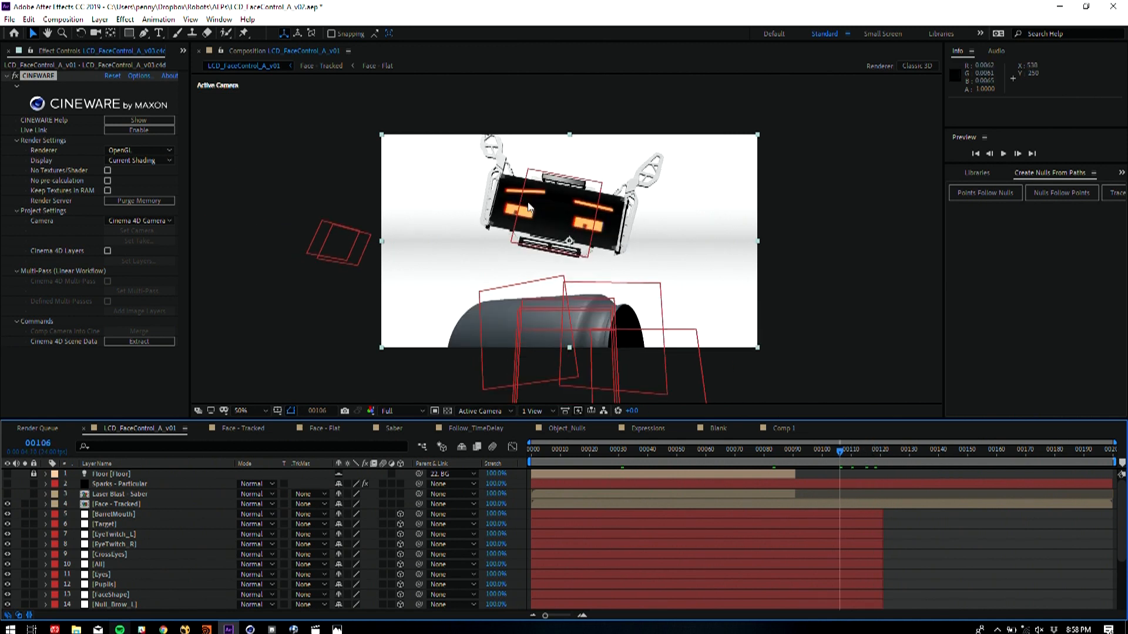
mouse_move(529, 239)
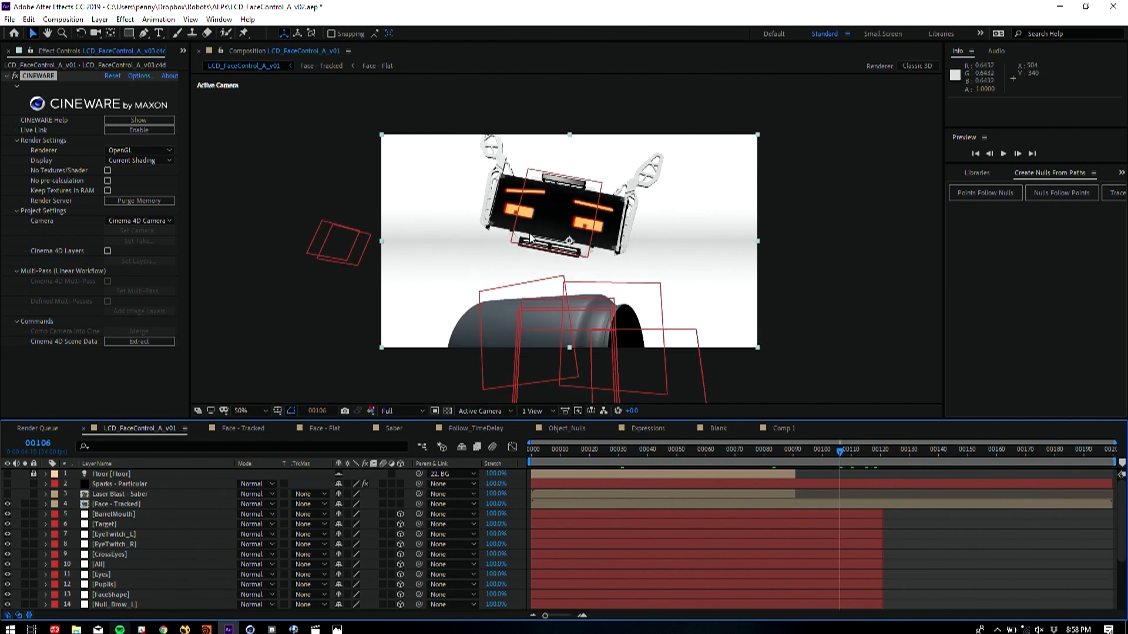